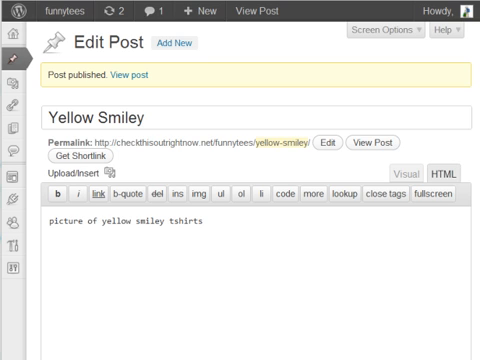
mouse_move(256, 115)
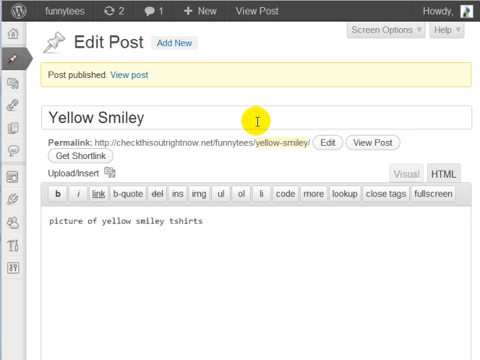
Edit the Yellow Smiley post's permalink slug to read yellow-smiley-tshirts.
click(145, 113)
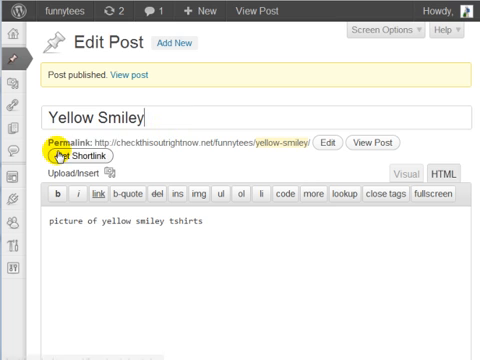
mouse_move(310, 133)
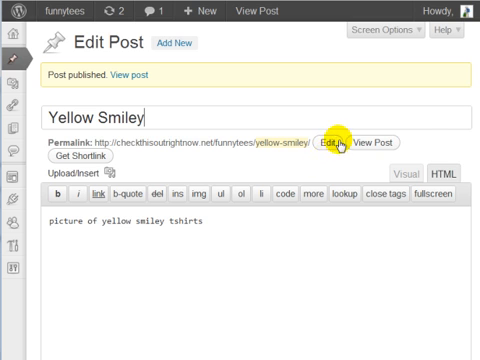
click(332, 142)
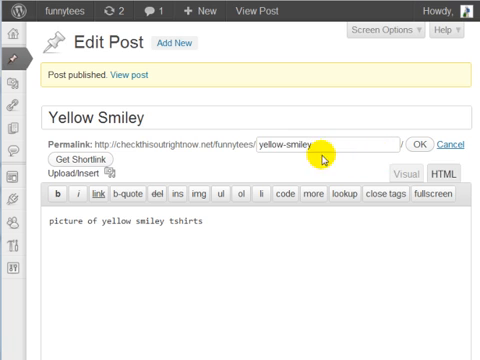
mouse_move(326, 143)
text(-)
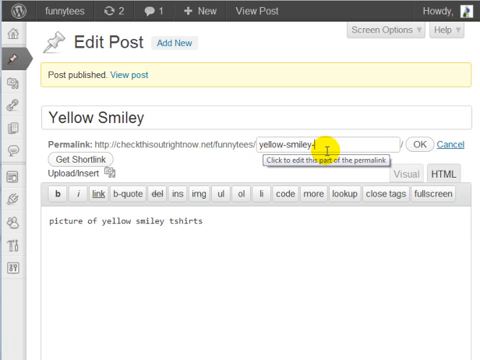
text(tshirts)
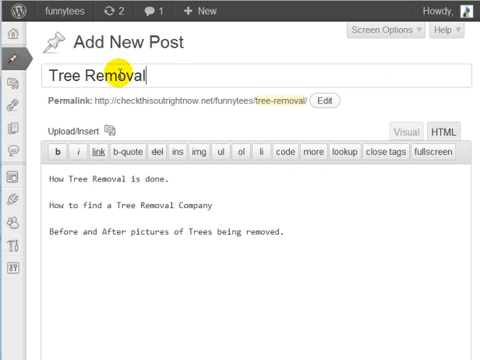
mouse_move(187, 230)
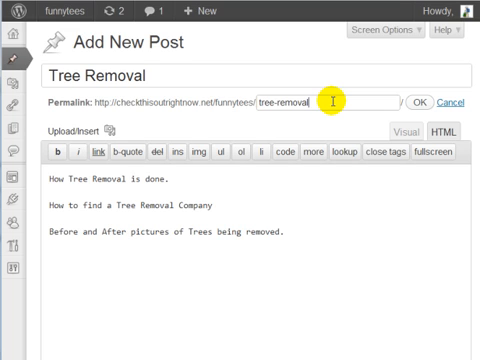
Append -charlotte-nc to the Tree Removal slug, making tree-removal-charlotte-nc.
text(-charlotte-)
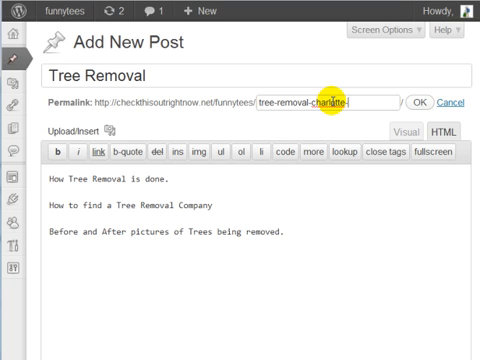
text(nc)
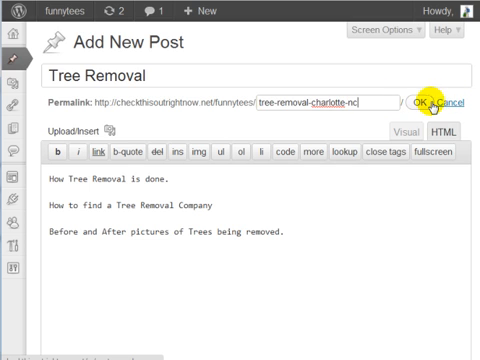
Confirm the tree-removal-charlotte-nc permalink slug with OK.
click(424, 103)
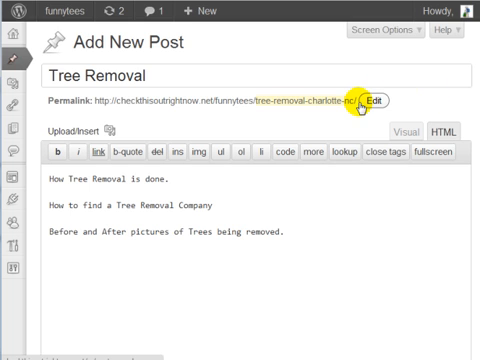
mouse_move(438, 104)
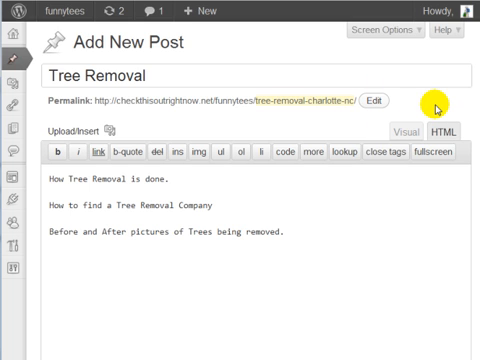